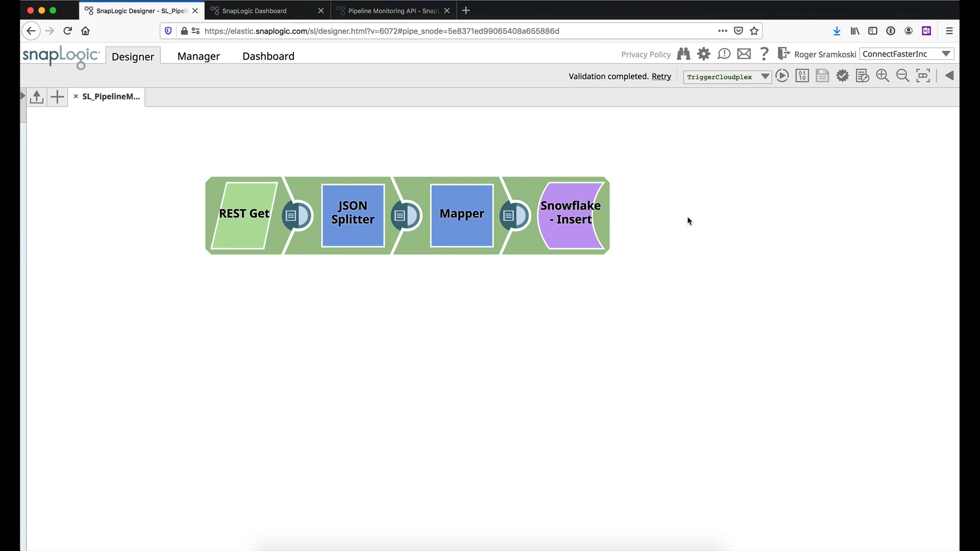
# Check the pipeline executions overview, then return to the pipeline canvas
pyautogui.click(266, 10)
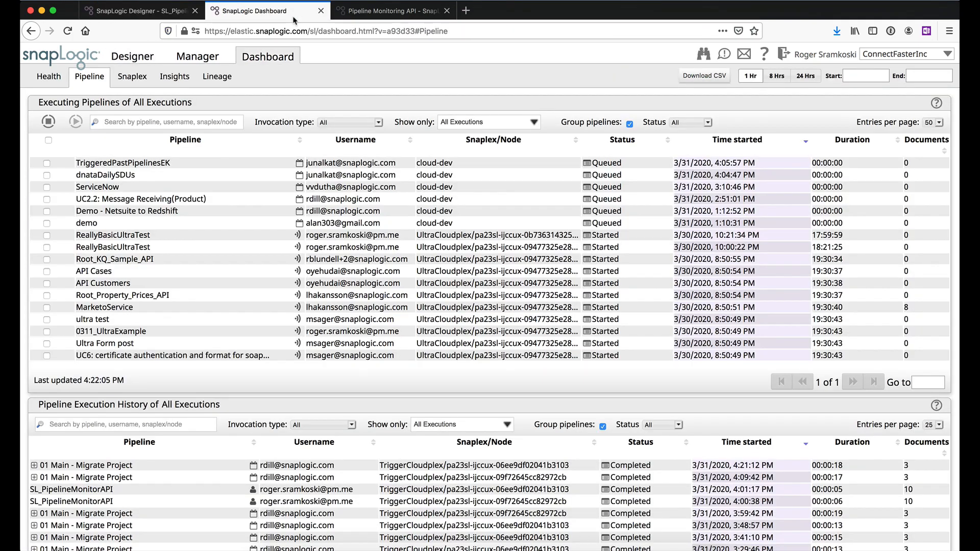
pyautogui.click(250, 247)
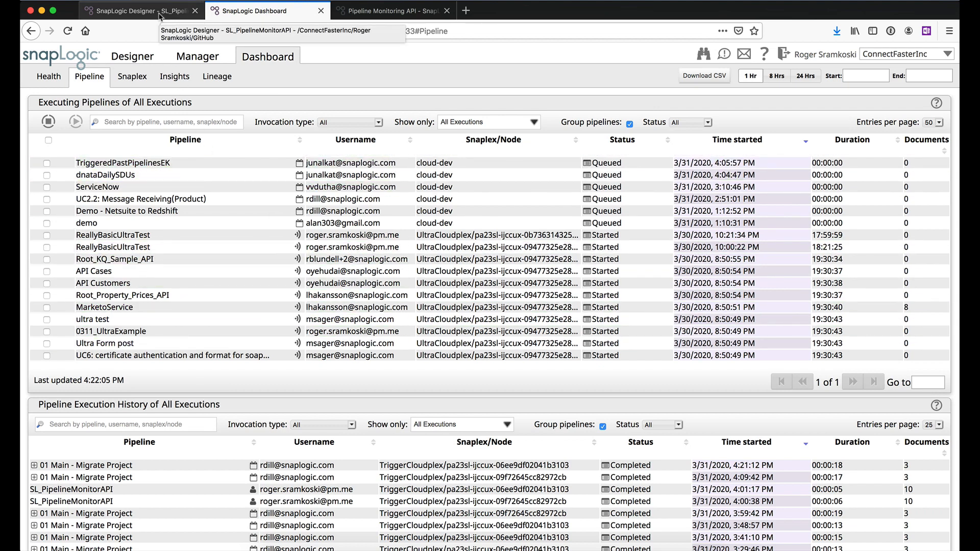
pyautogui.click(138, 10)
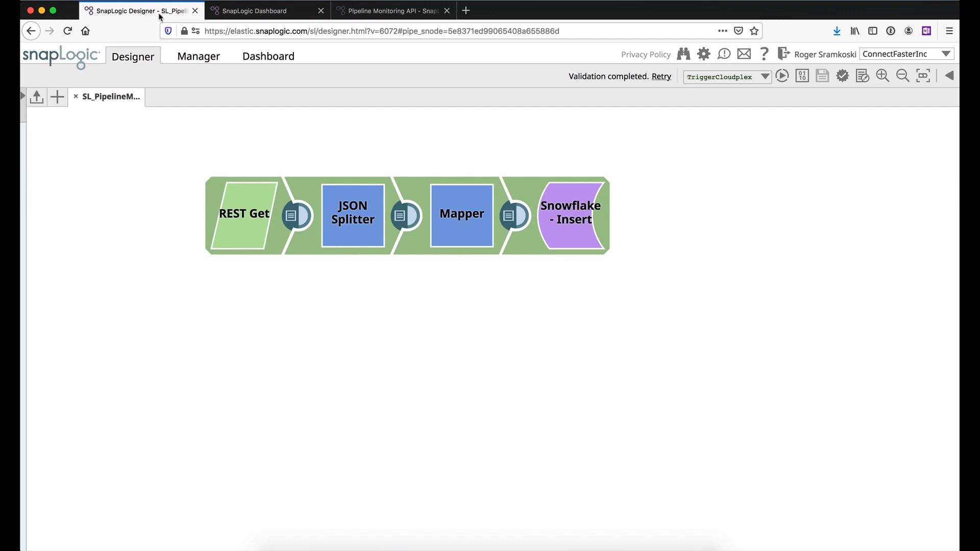
# Review the REST Get snap's Service URL expression and the pipeline's _org parameter it uses
pyautogui.doubleClick(244, 213)
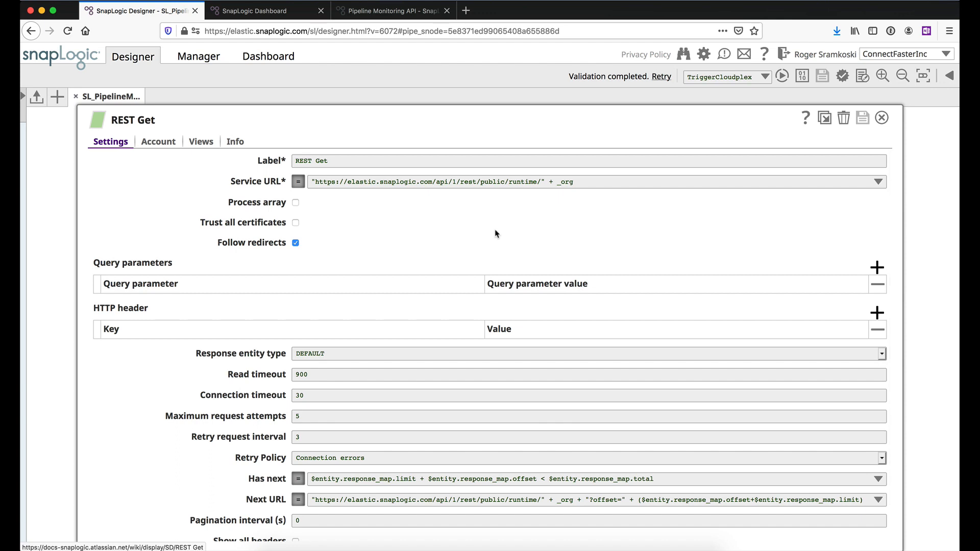
pyautogui.click(469, 182)
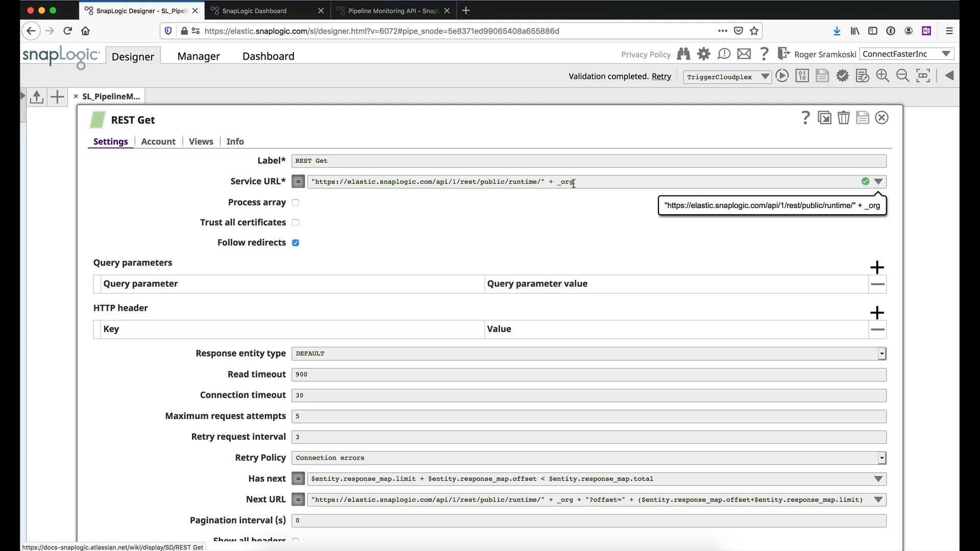
pyautogui.click(863, 75)
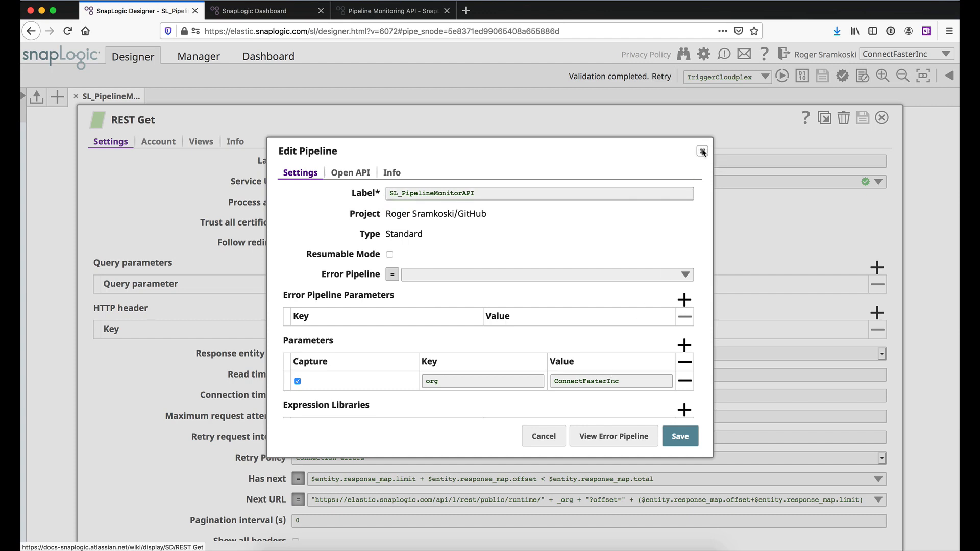
pyautogui.click(702, 152)
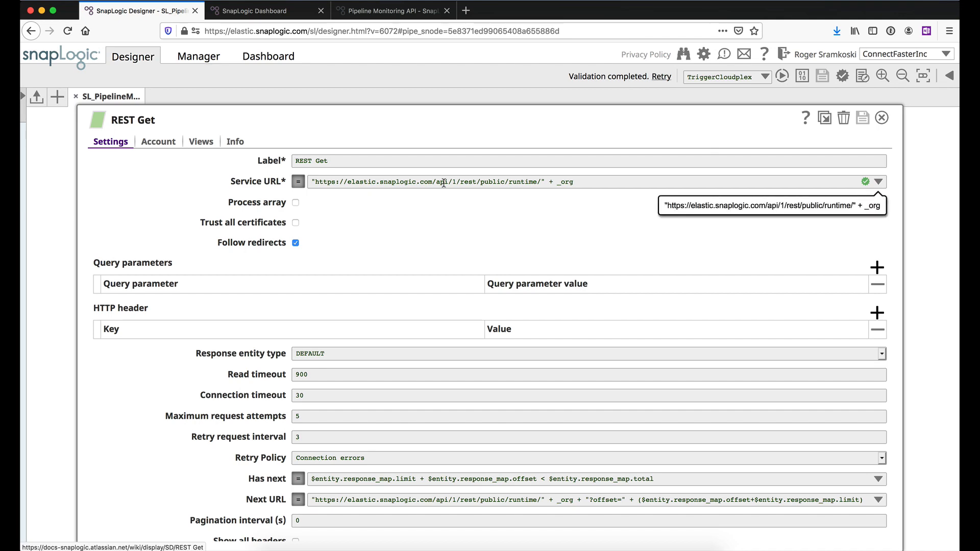
pyautogui.click(392, 10)
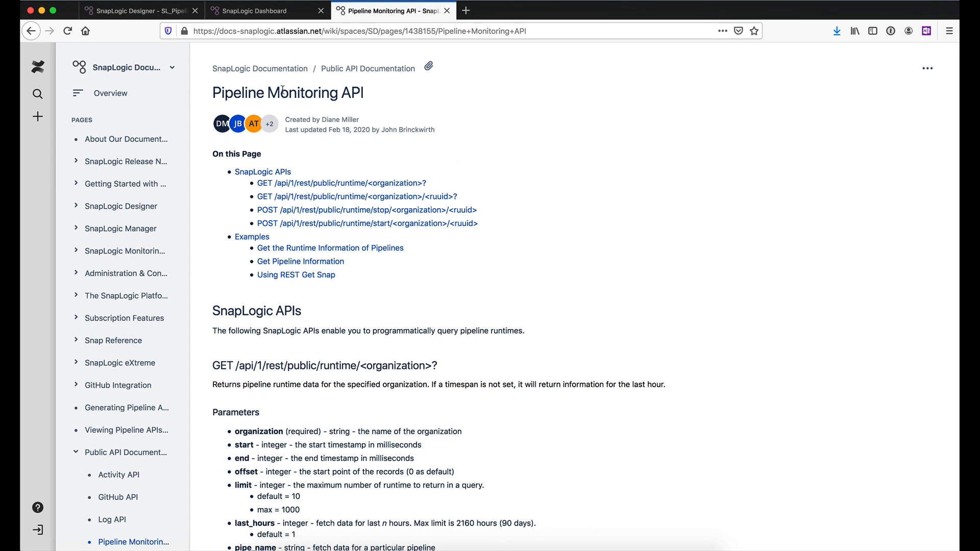
# Show the Pipeline Monitoring API runtime endpoint's query parameters (pipe_name, org_wide, state)
pyautogui.scroll(-3)
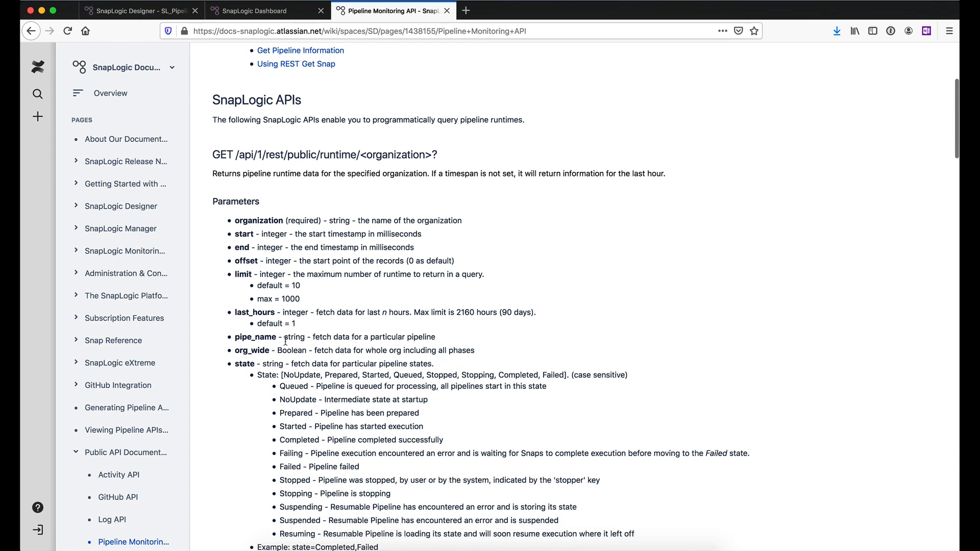
pyautogui.moveTo(316, 333)
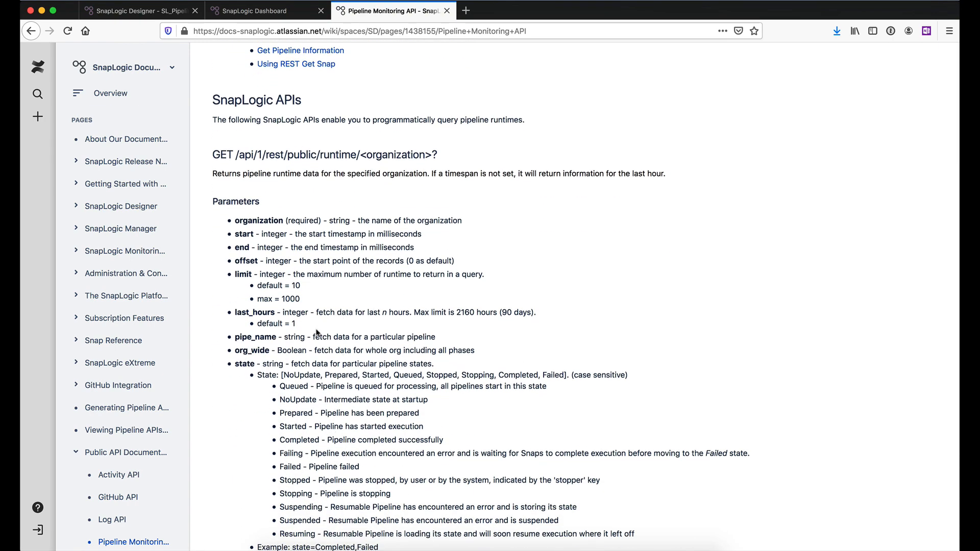
pyautogui.click(138, 11)
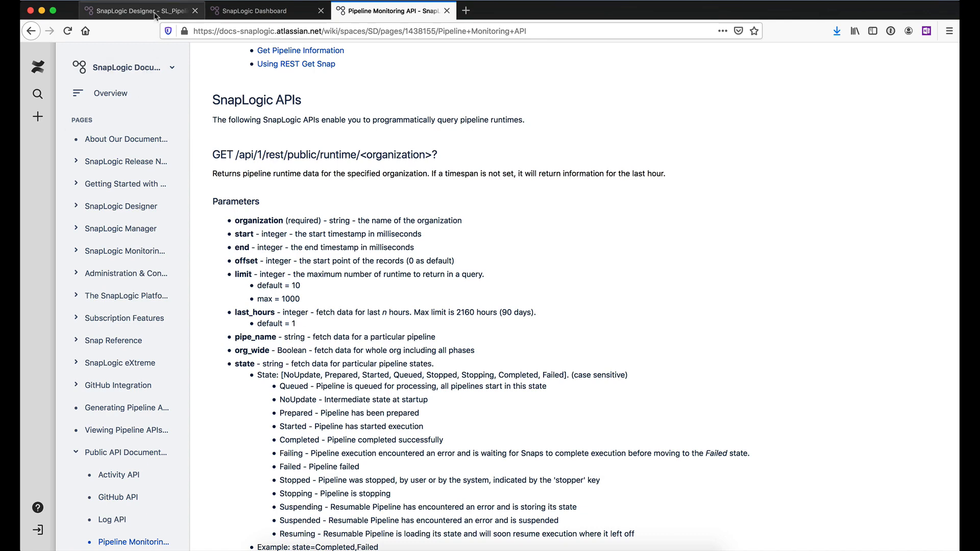
# Return to SnapLogic Designer with the REST Get Has next and Next URL expressions visible
pyautogui.click(138, 10)
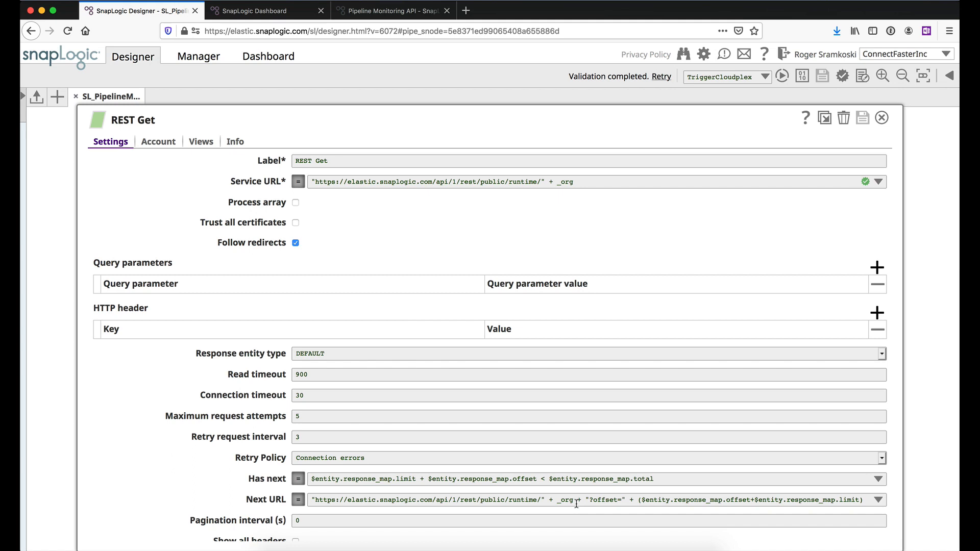
pyautogui.moveTo(575, 500)
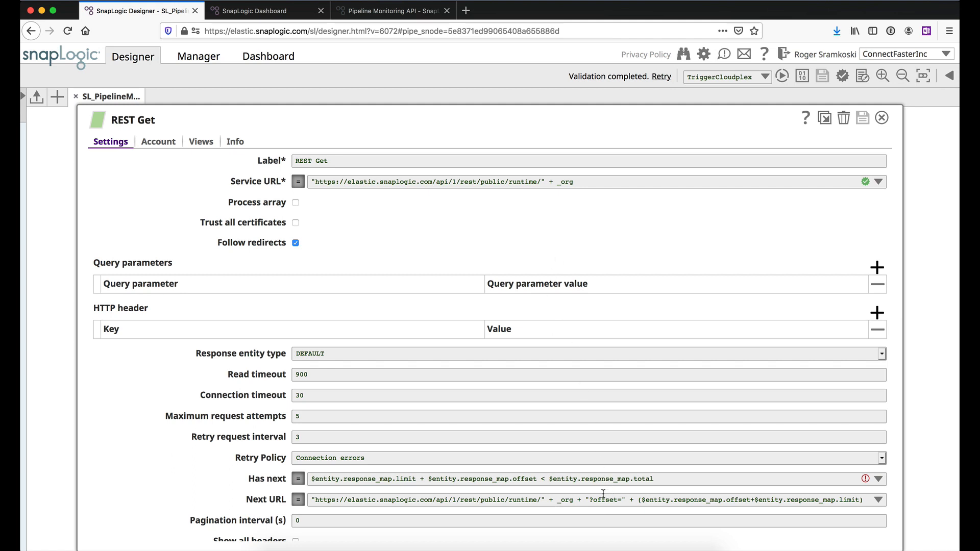
pyautogui.moveTo(730, 514)
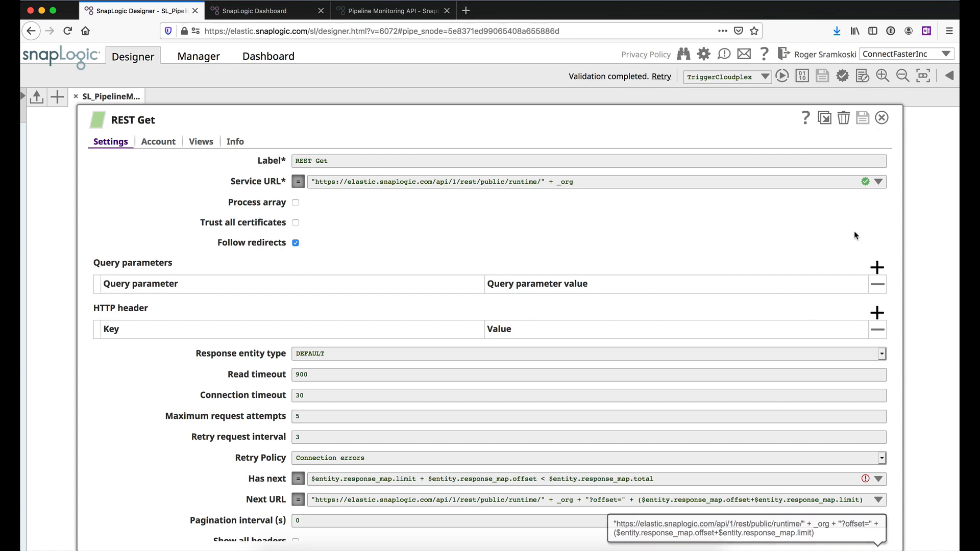
# Close REST Get settings and preview its output: three JSON responses with statusLine, entity, headers
pyautogui.click(882, 118)
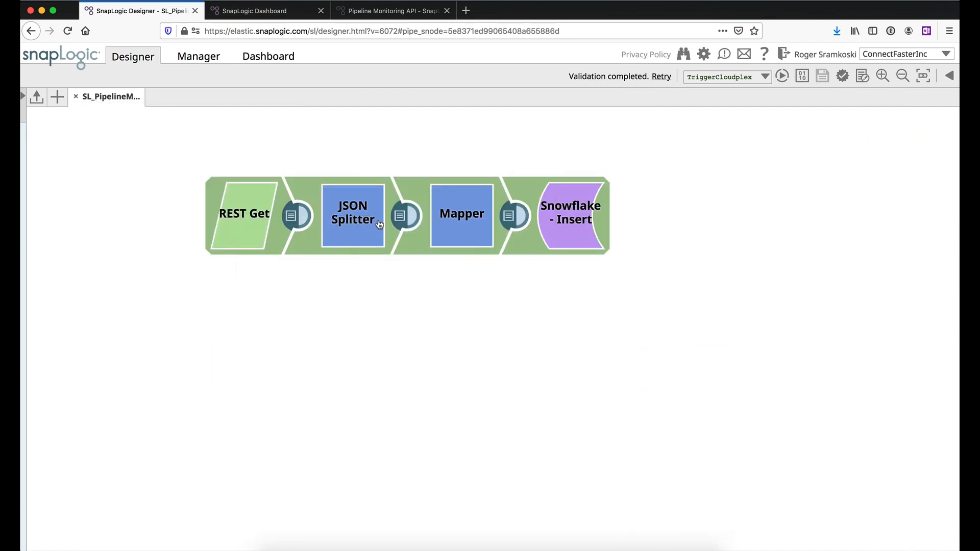
pyautogui.moveTo(295, 220)
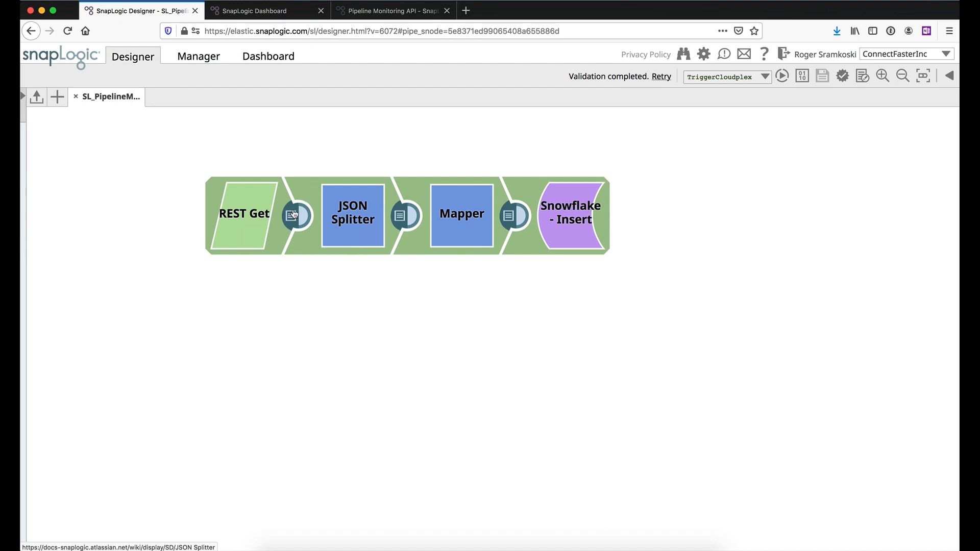
pyautogui.click(297, 214)
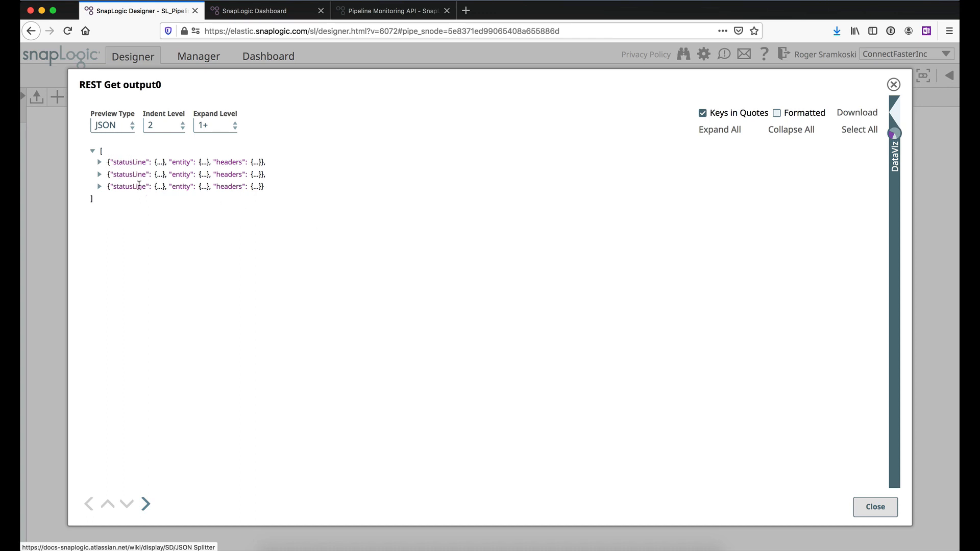
pyautogui.click(99, 162)
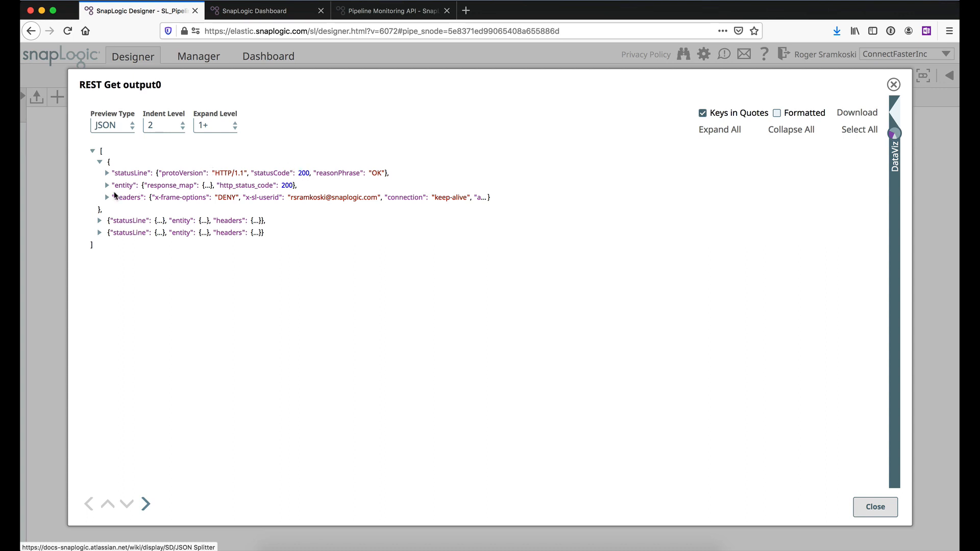
pyautogui.click(107, 197)
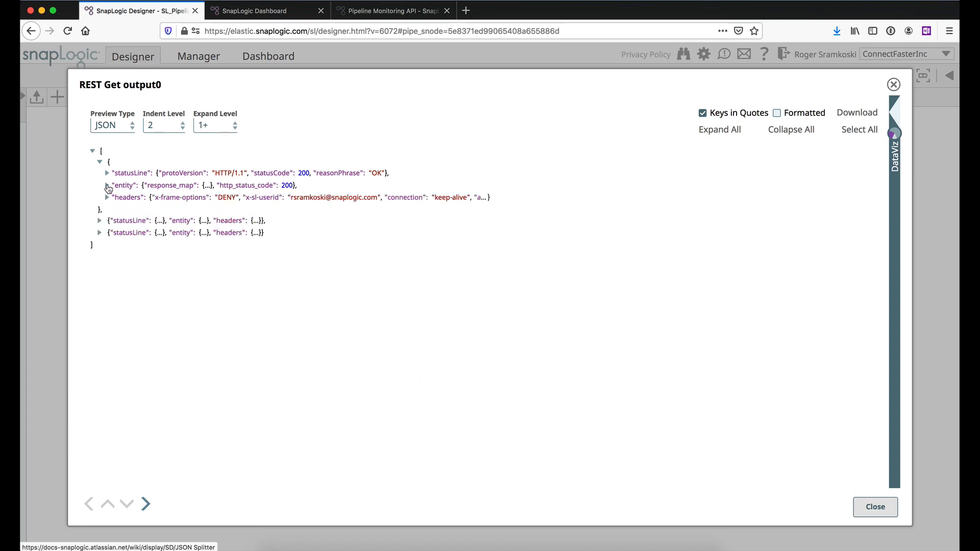
pyautogui.click(106, 185)
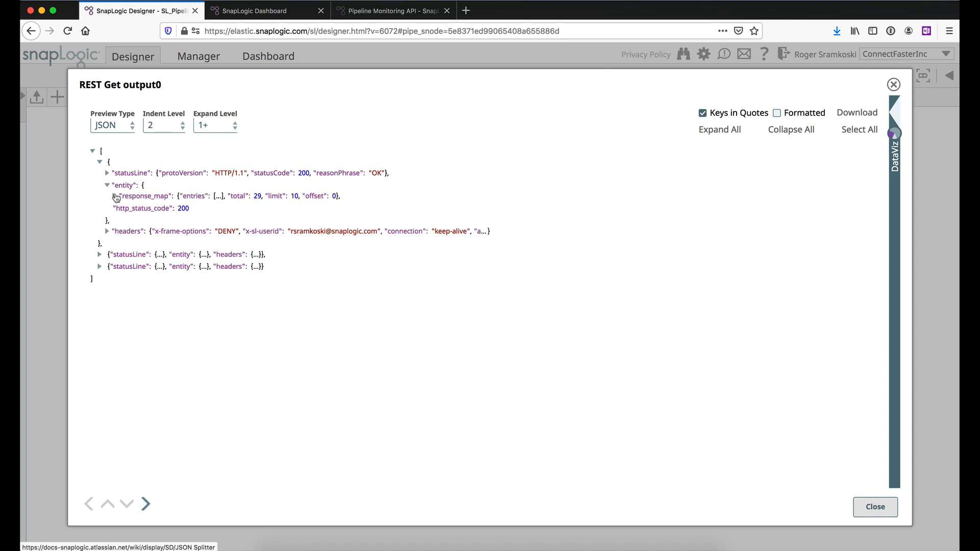
pyautogui.click(116, 196)
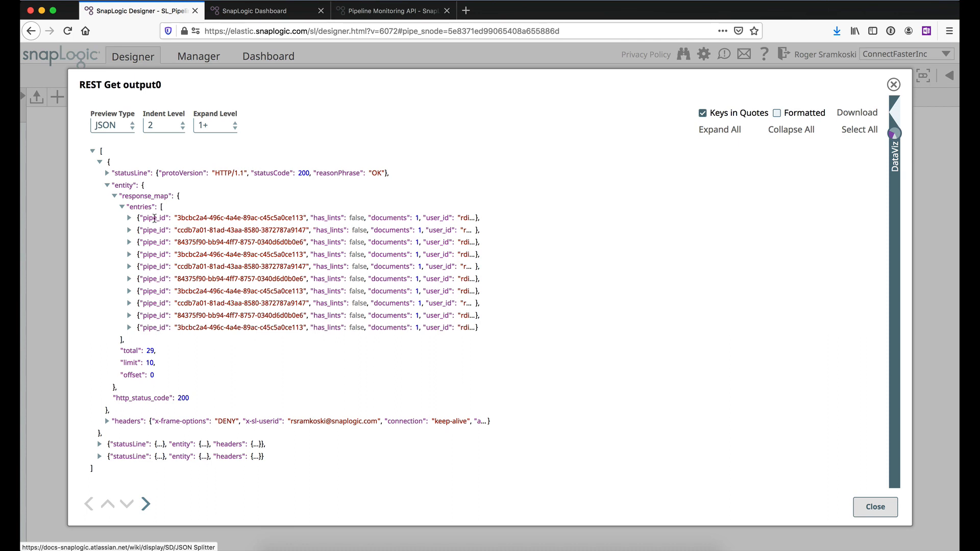
pyautogui.click(121, 207)
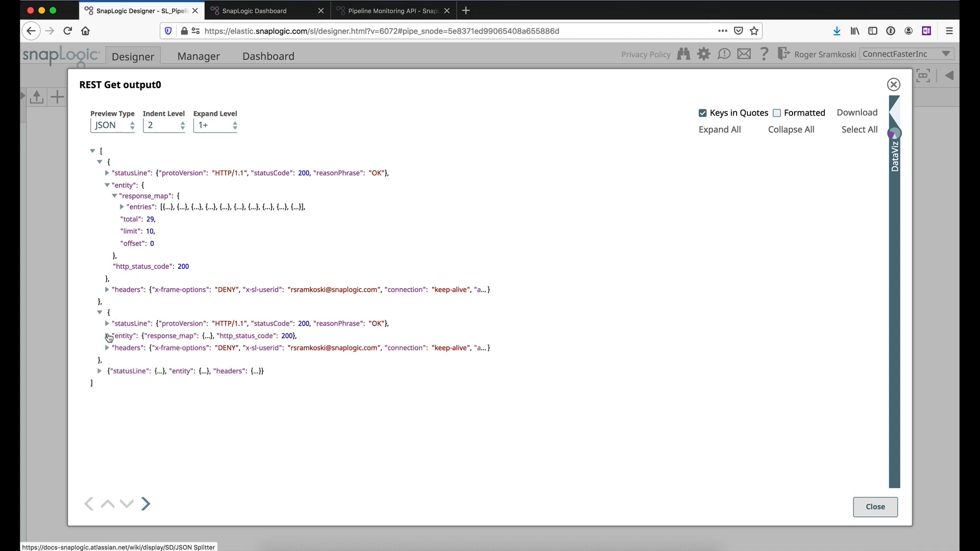
pyautogui.click(107, 336)
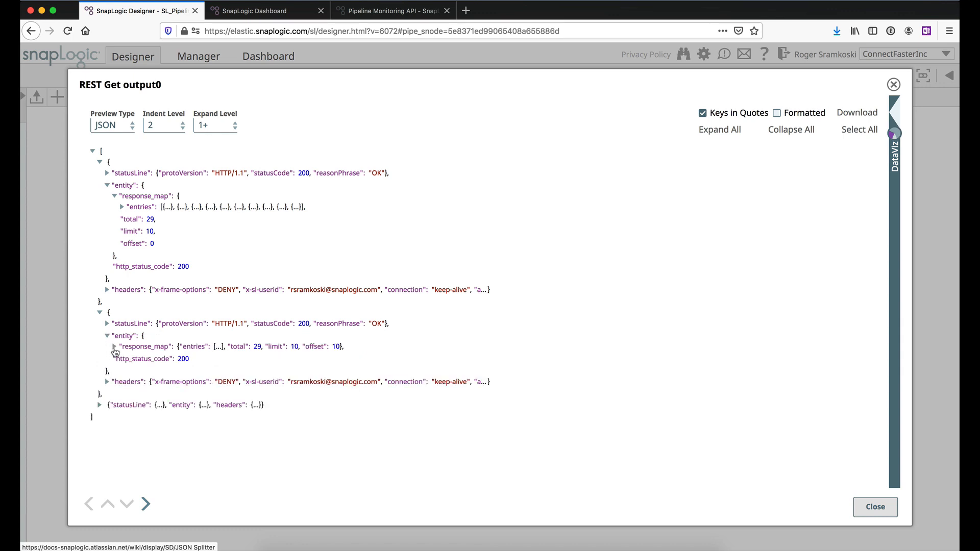
pyautogui.click(113, 346)
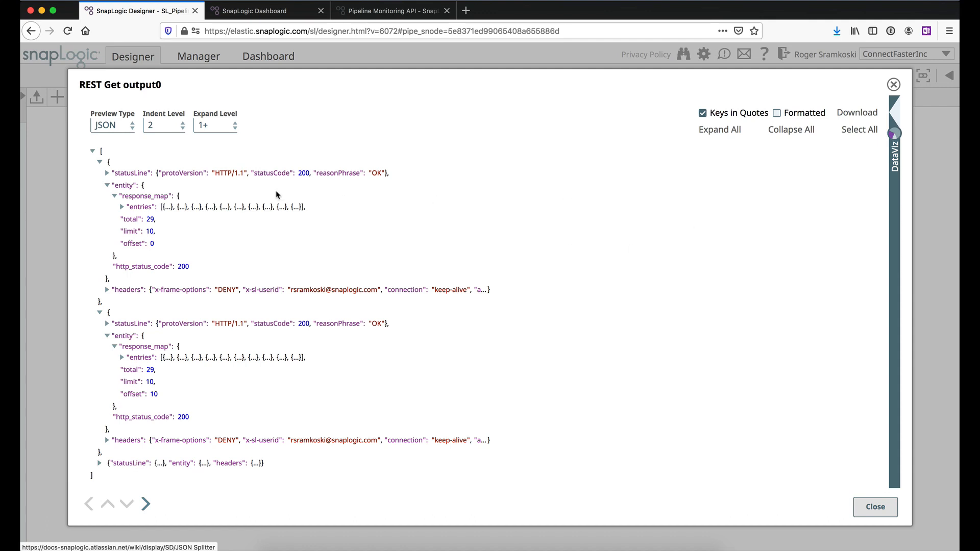
pyautogui.doubleClick(149, 218)
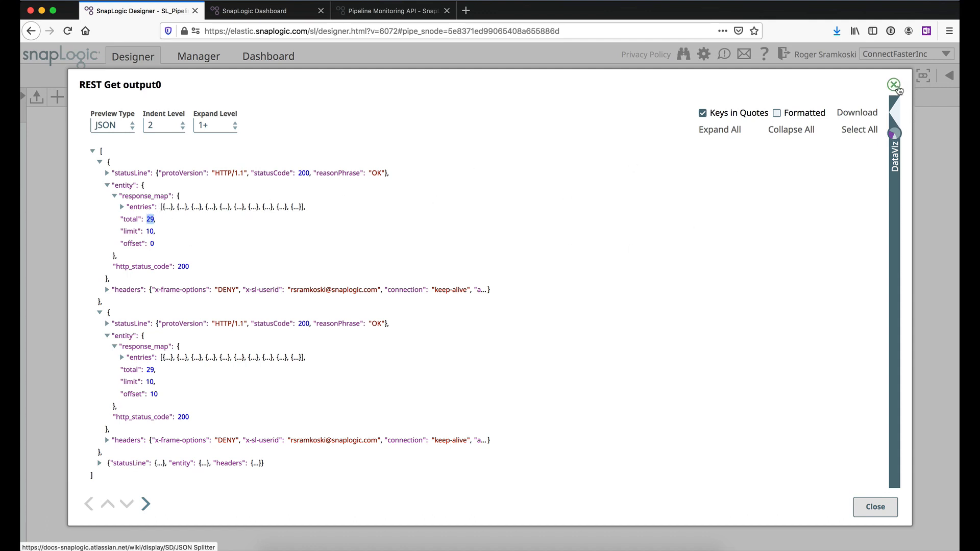
pyautogui.click(880, 85)
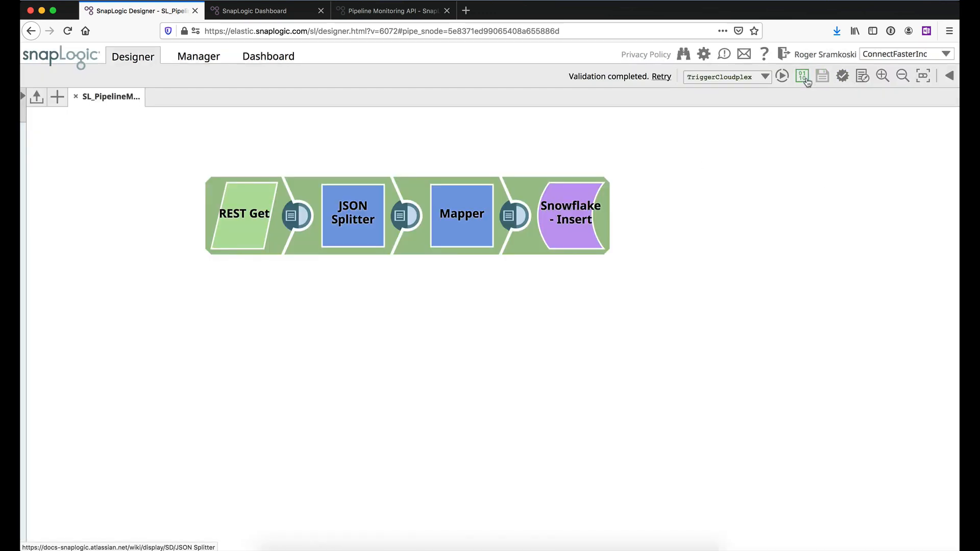
# Check per-snap validation statistics and document counts, and the REST Get output preview
pyautogui.click(804, 76)
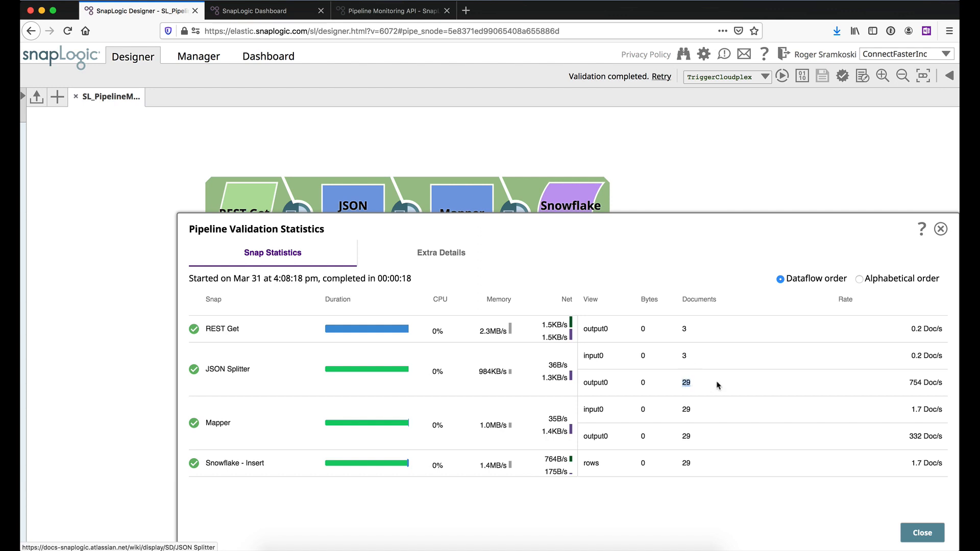
pyautogui.moveTo(684, 473)
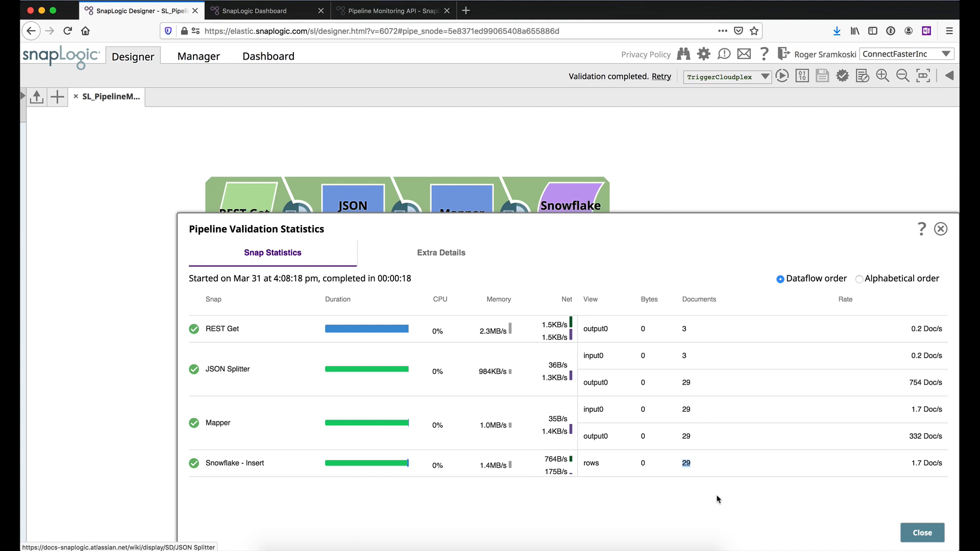
pyautogui.click(921, 533)
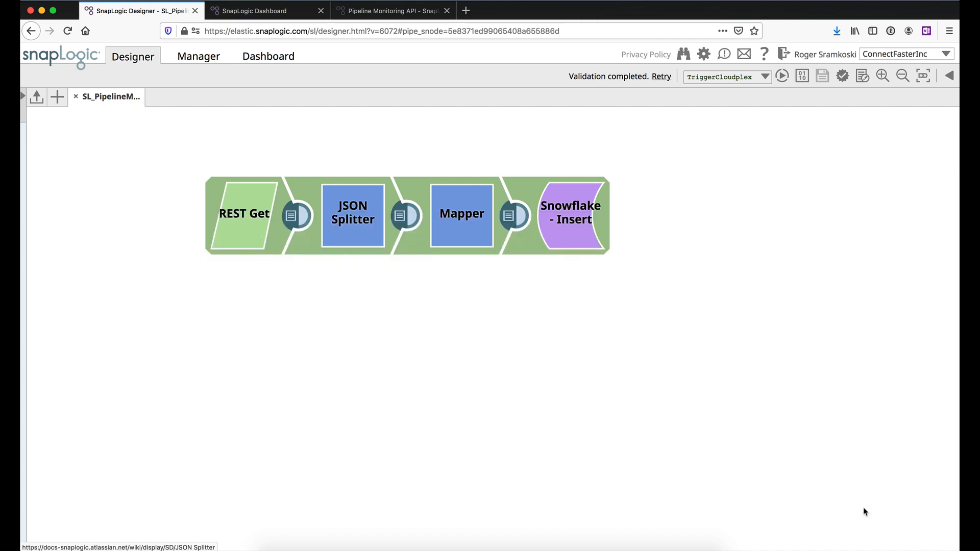
pyautogui.moveTo(286, 213)
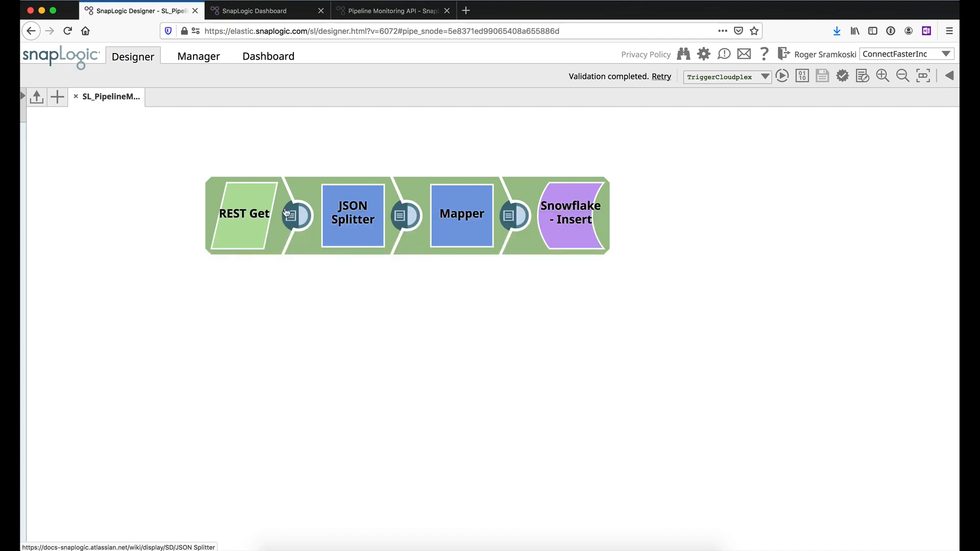
pyautogui.click(296, 213)
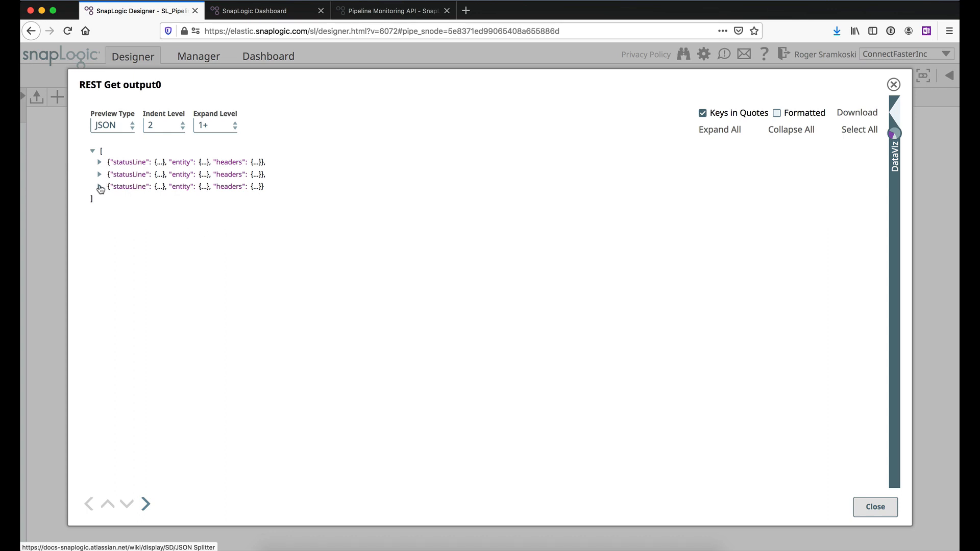
pyautogui.click(99, 186)
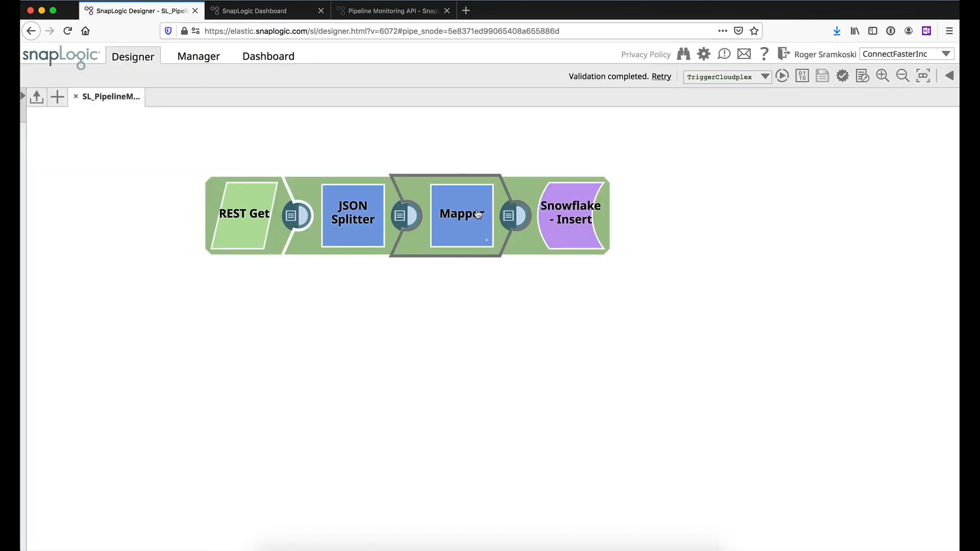
# Review the Mapper snap's mappings, listing input schema fields for the $timestamp expression
pyautogui.doubleClick(462, 213)
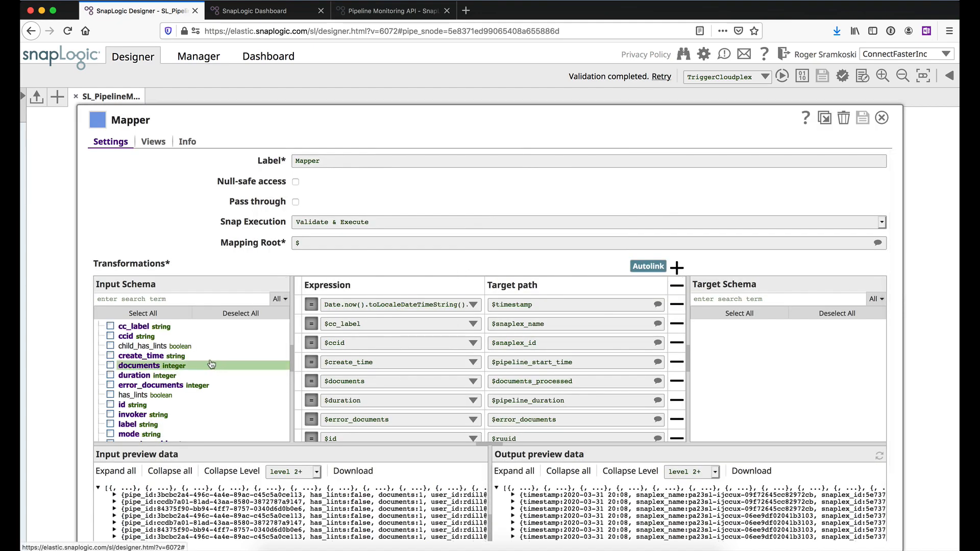
pyautogui.moveTo(416, 302)
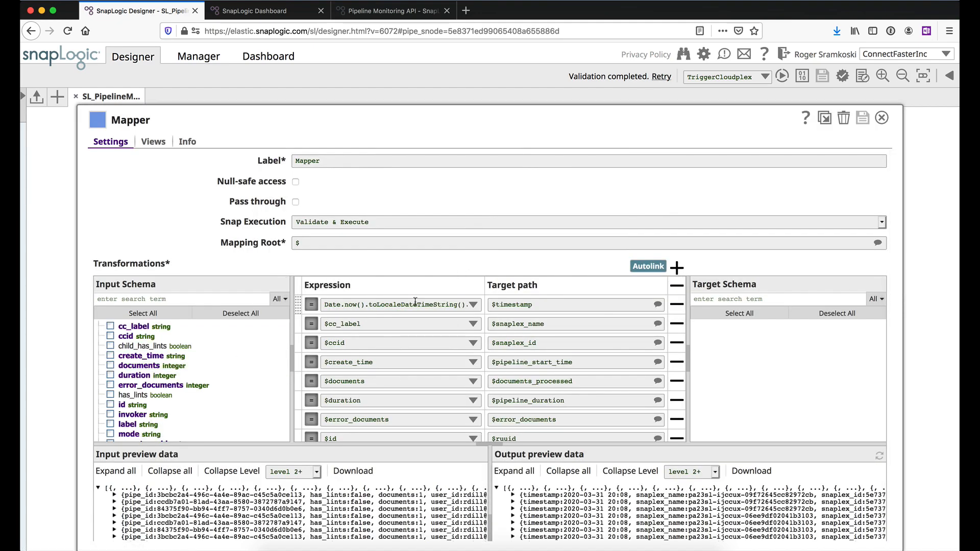
pyautogui.click(473, 305)
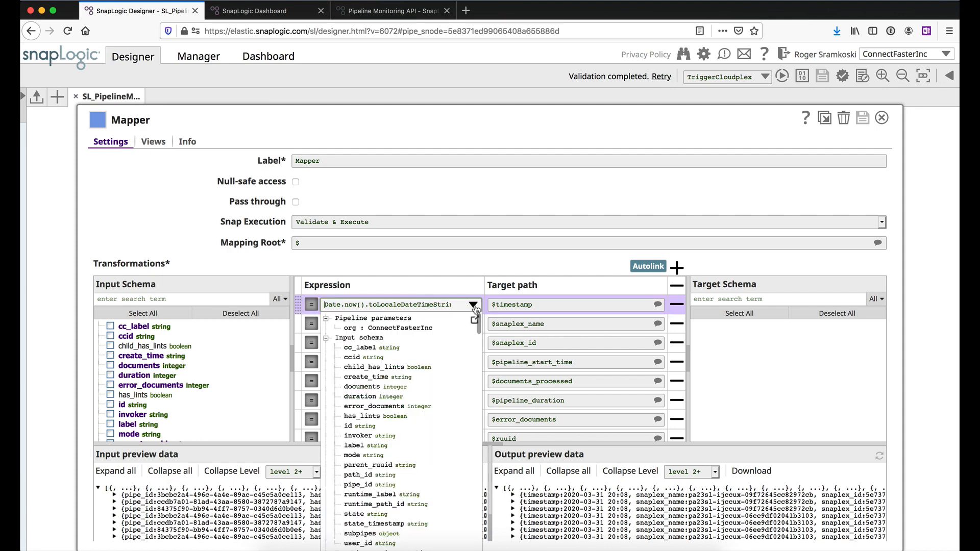
pyautogui.click(474, 322)
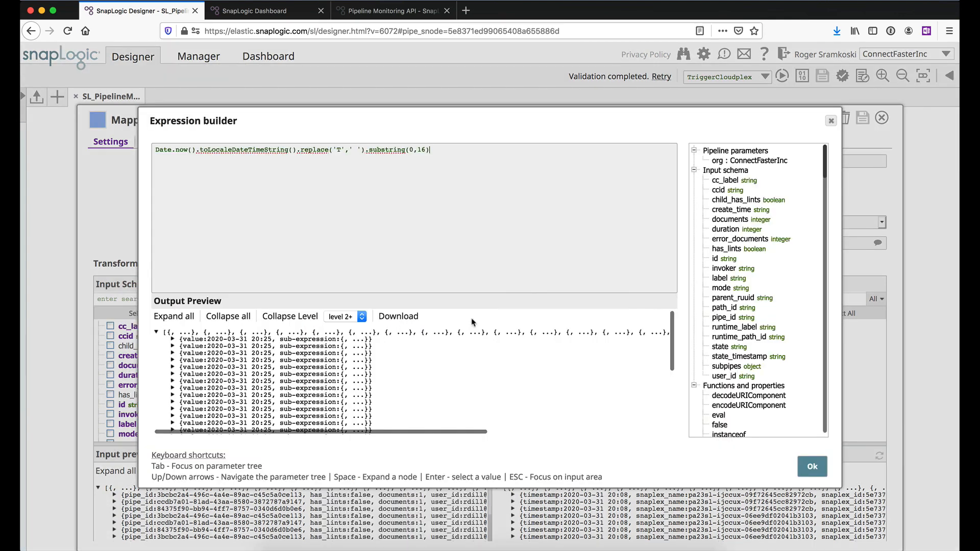
pyautogui.moveTo(312, 220)
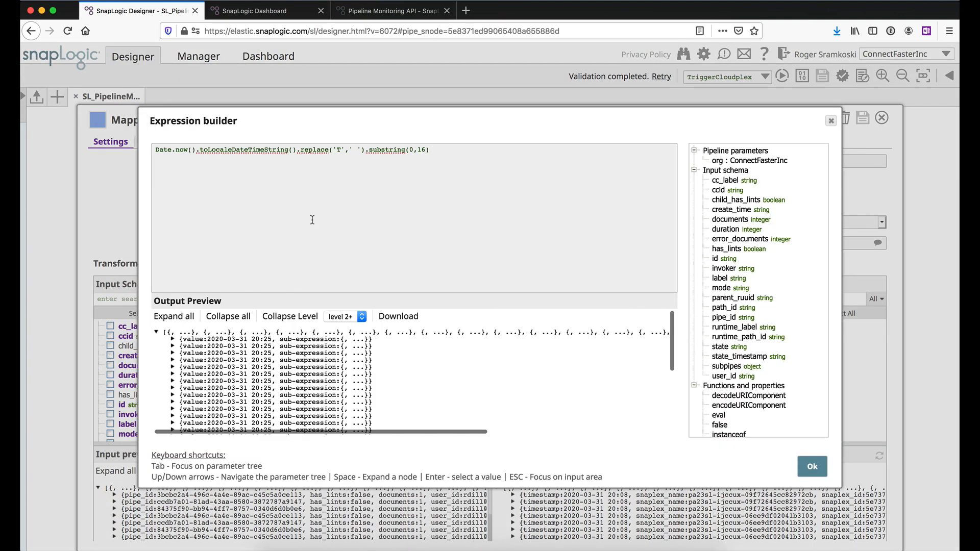
pyautogui.click(174, 339)
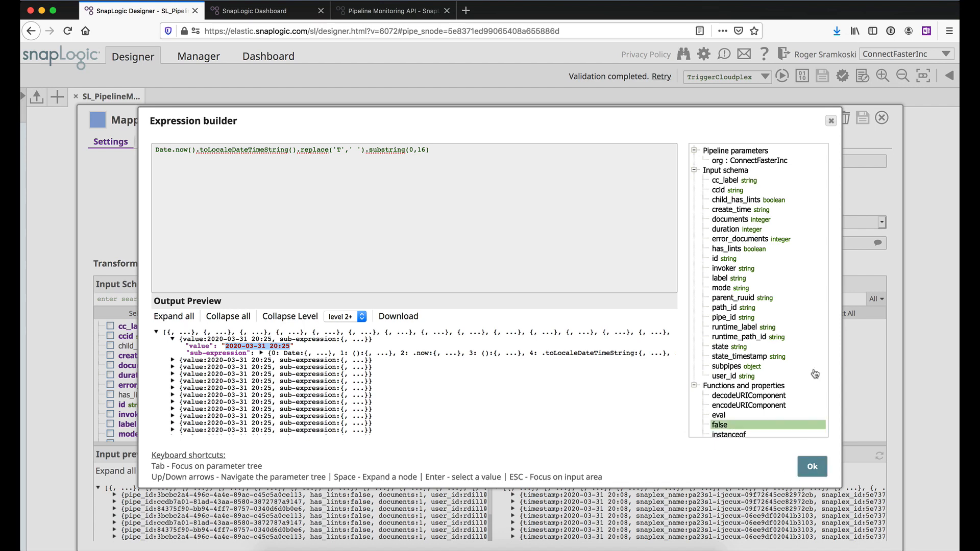
pyautogui.click(811, 466)
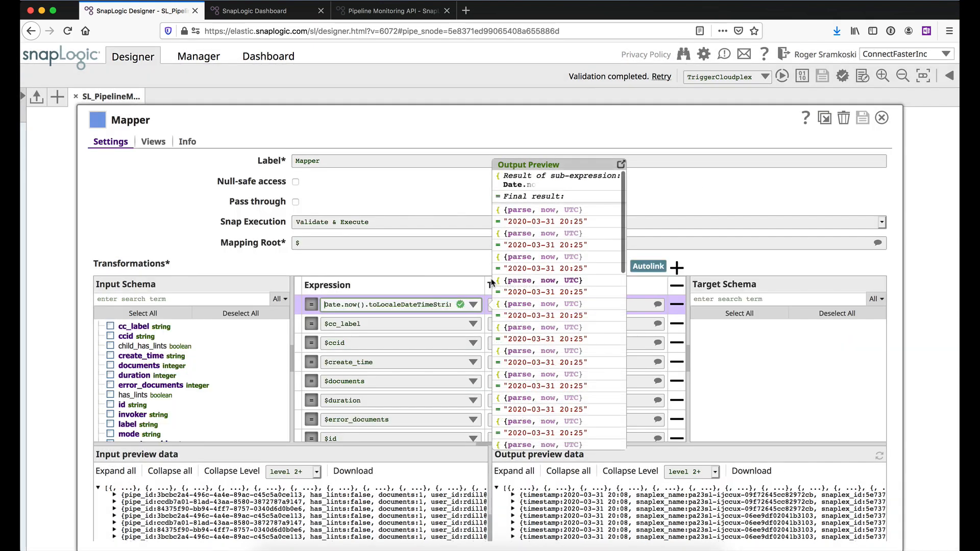
pyautogui.click(400, 304)
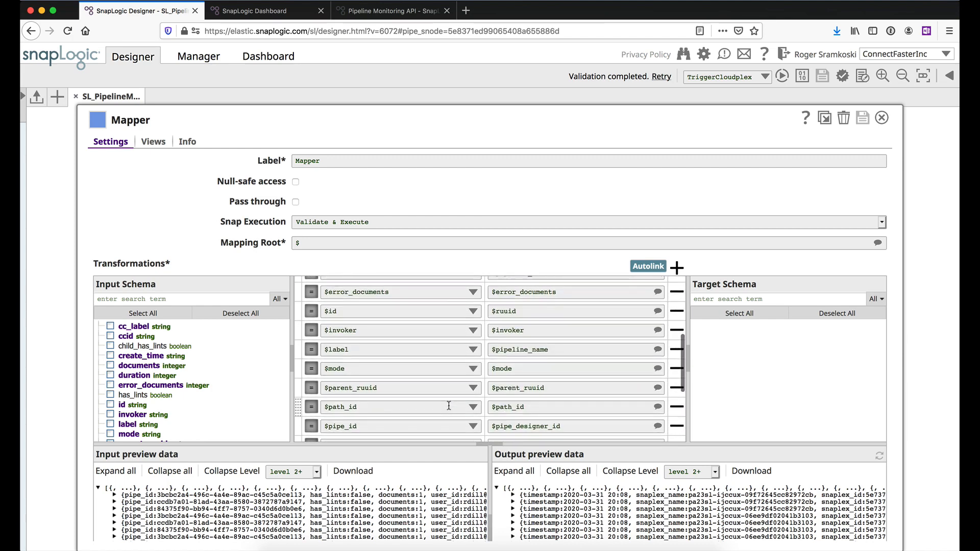
pyautogui.scroll(-3)
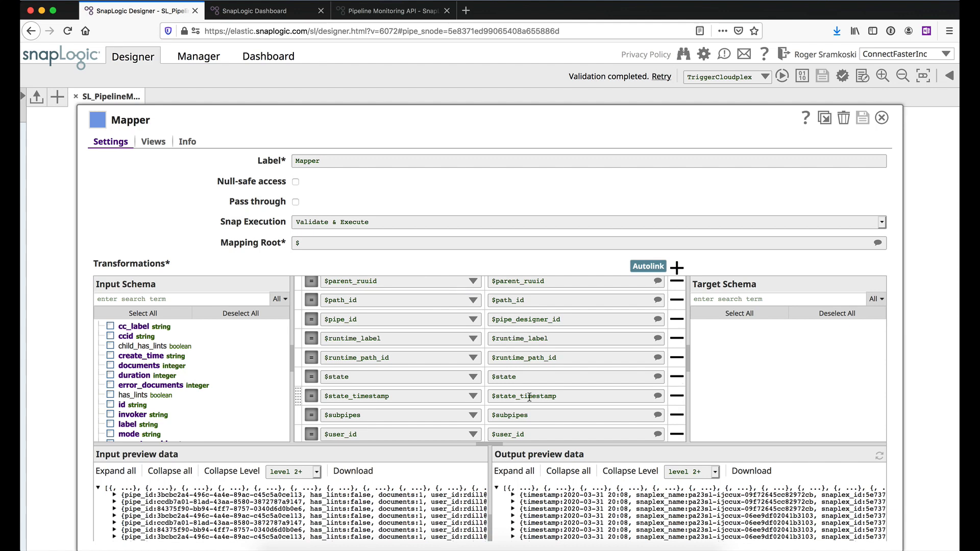
pyautogui.moveTo(529, 396)
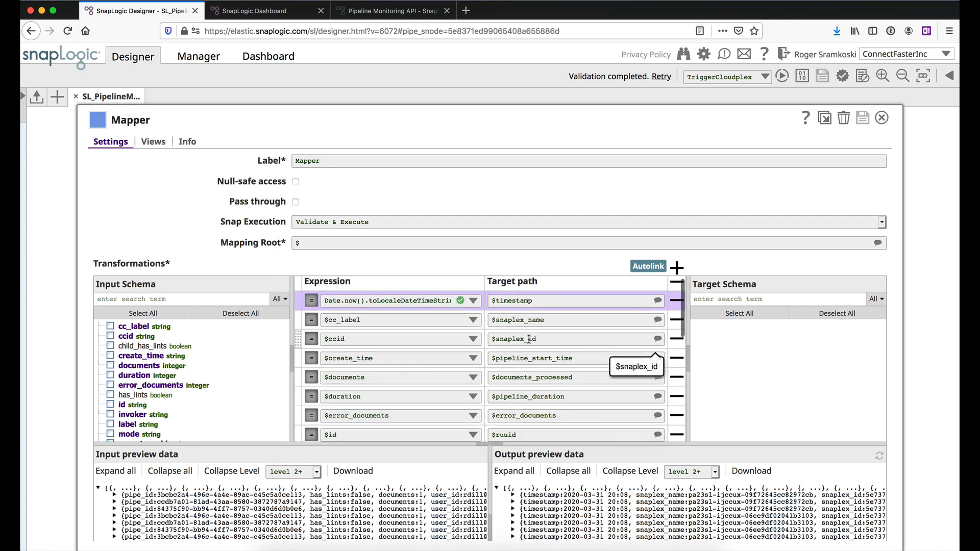
pyautogui.scroll(-3)
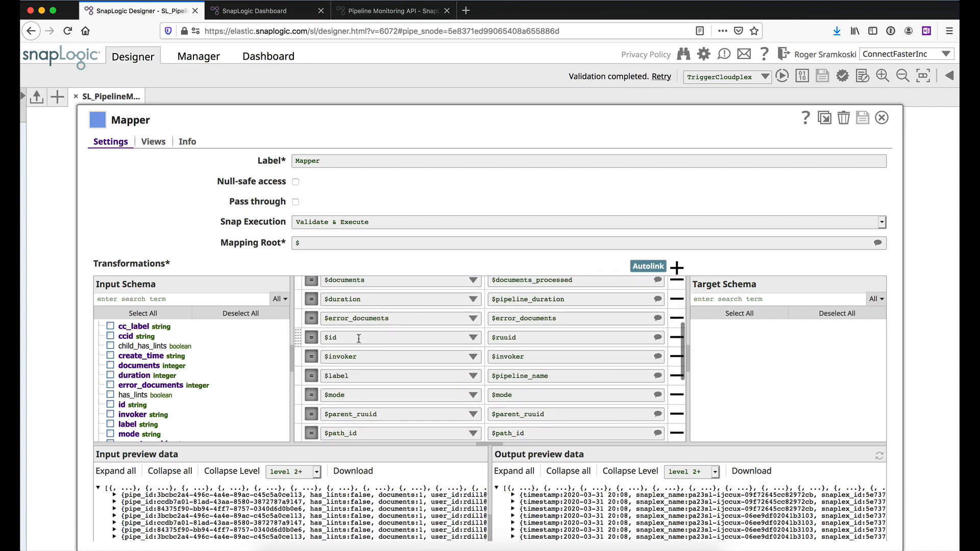
pyautogui.moveTo(525, 334)
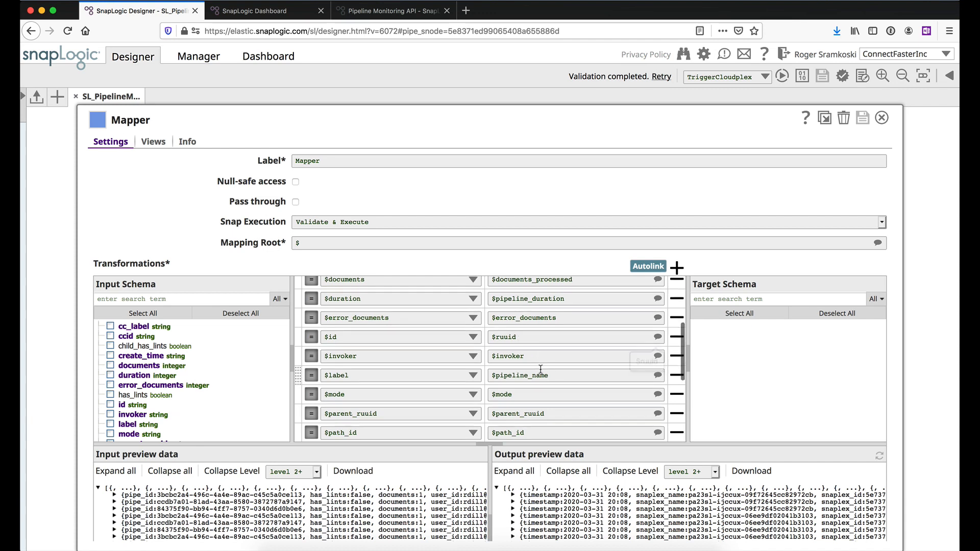
pyautogui.scroll(-3)
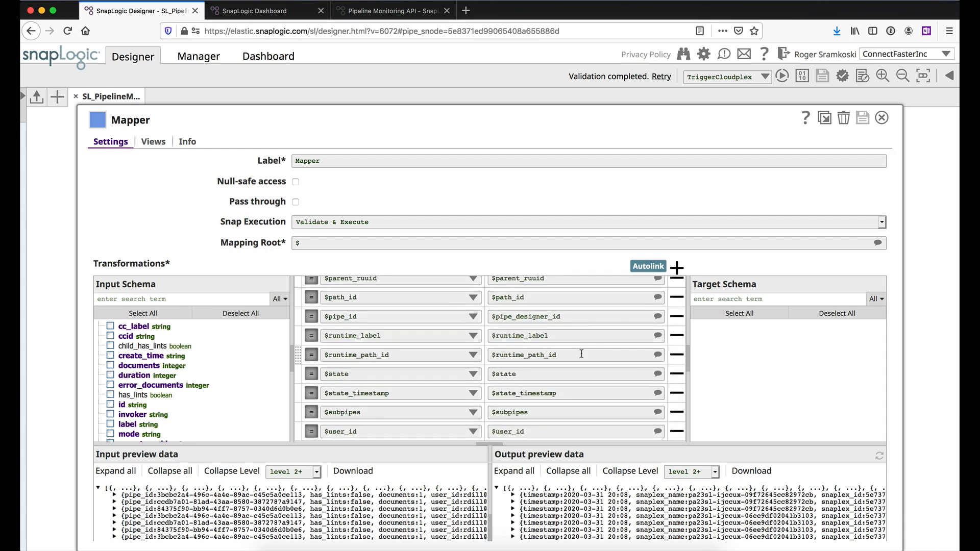
pyautogui.moveTo(581, 354)
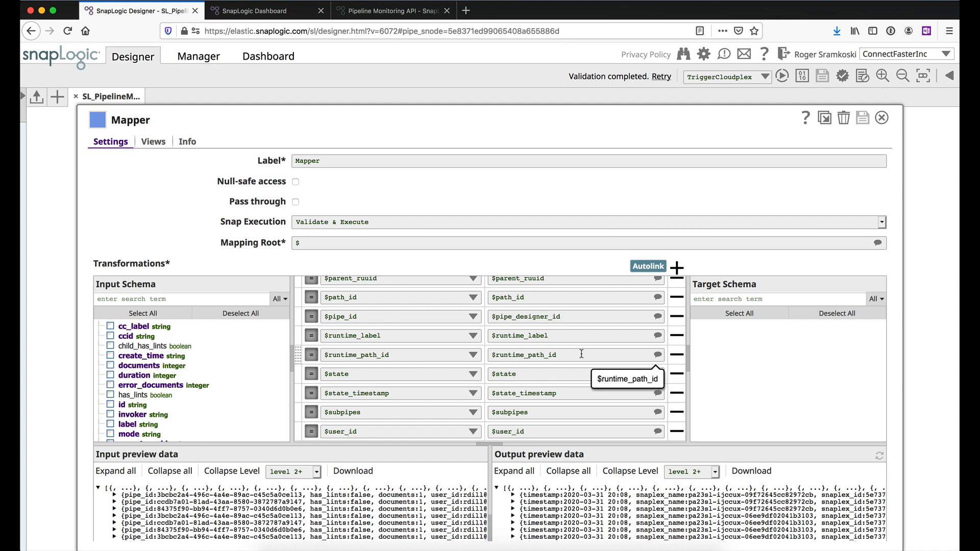